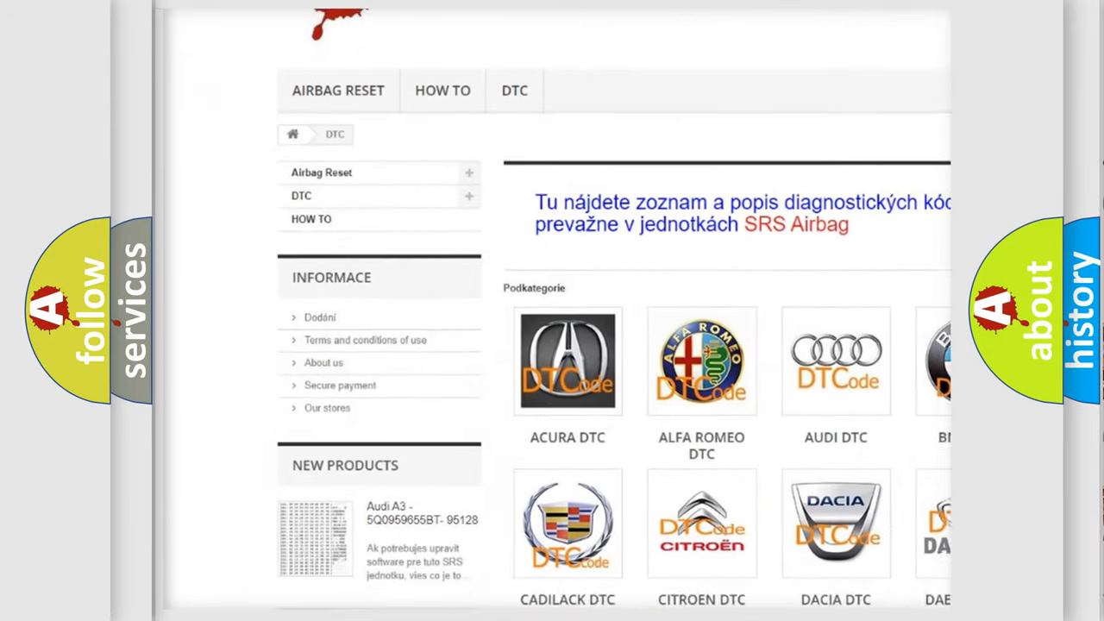
pyautogui.scroll(-3)
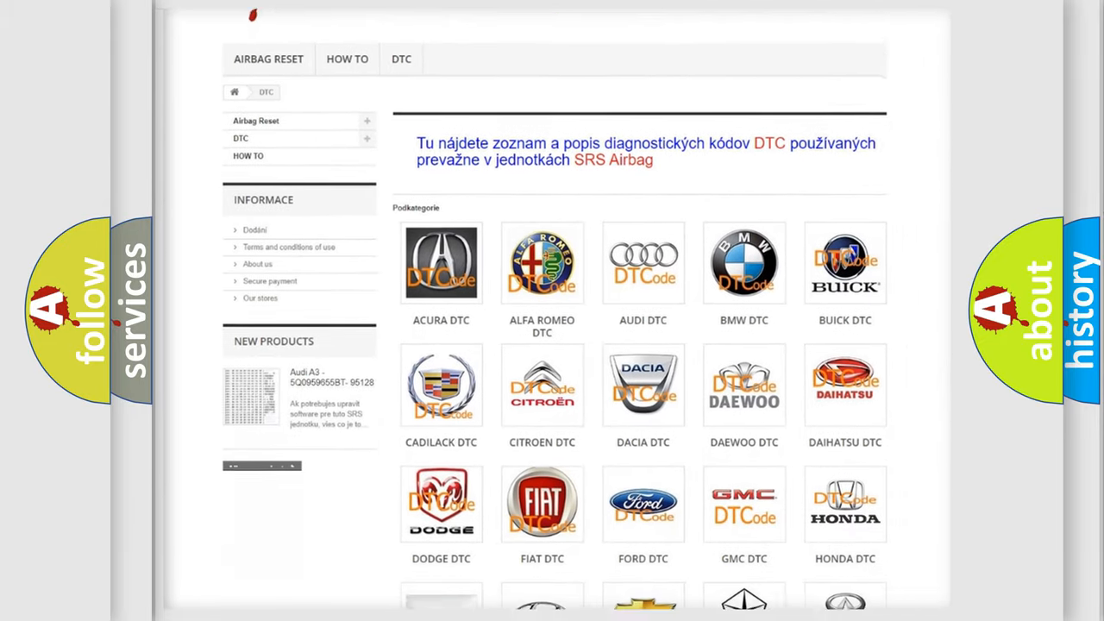
pyautogui.scroll(-3)
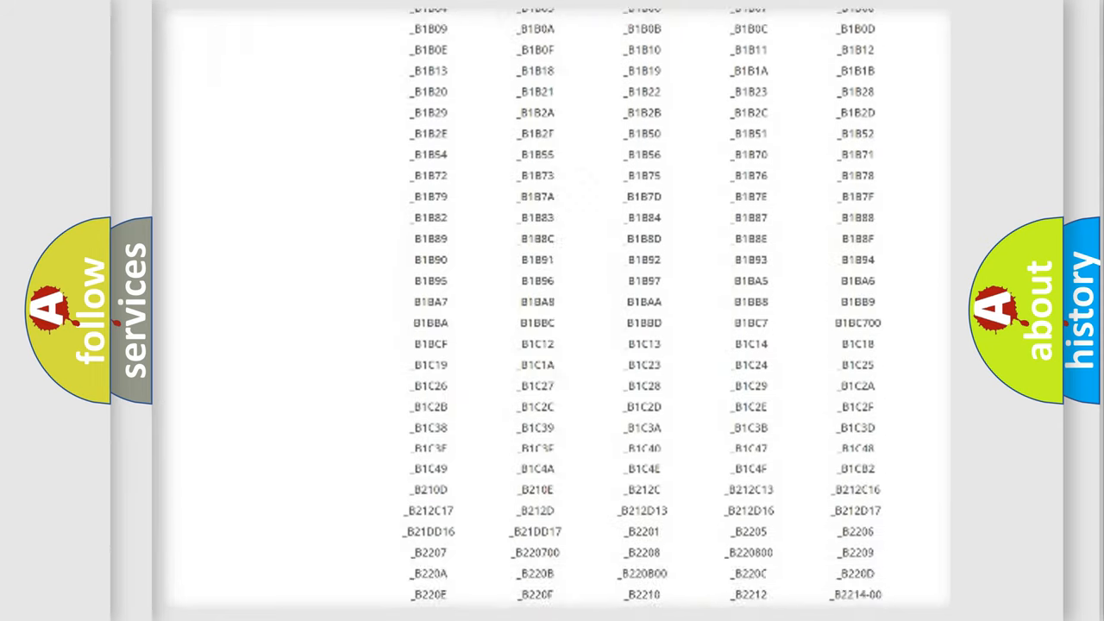
pyautogui.scroll(-3)
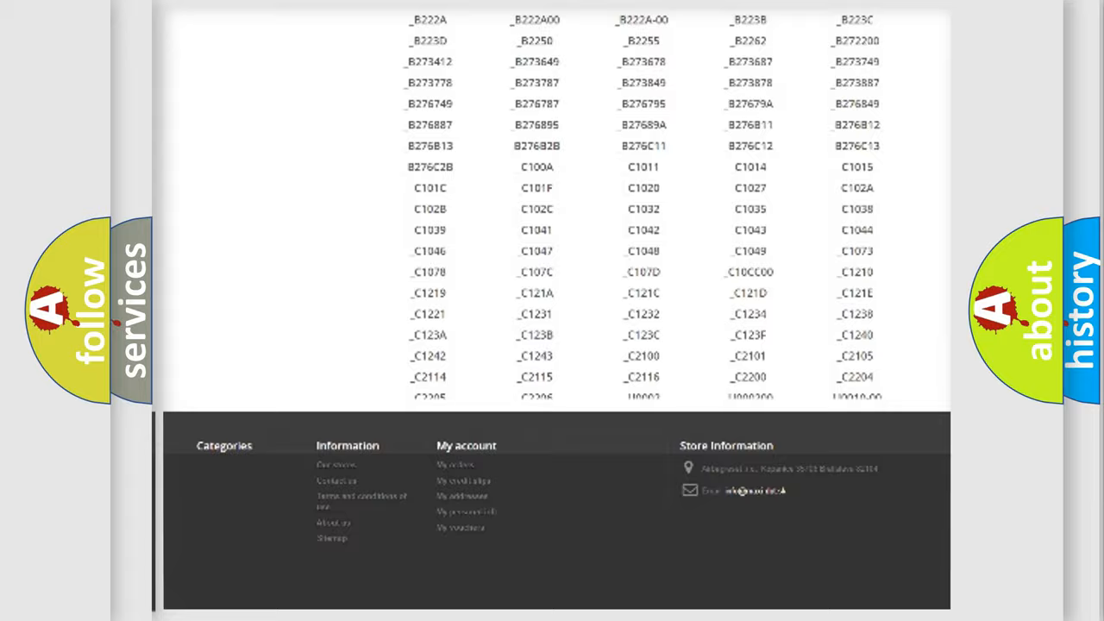
pyautogui.scroll(3)
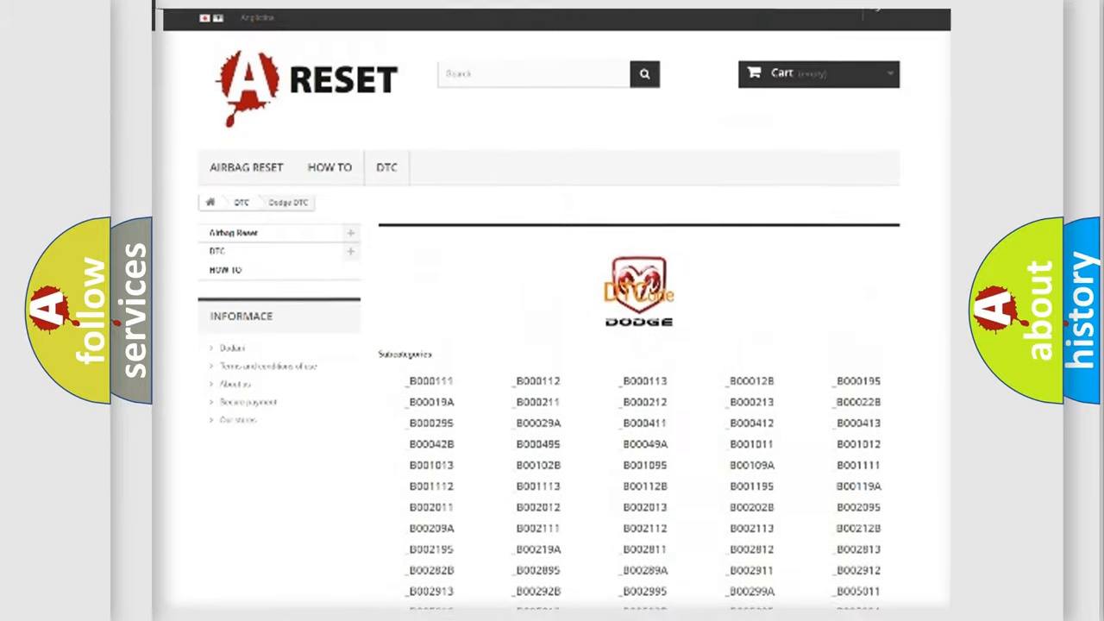